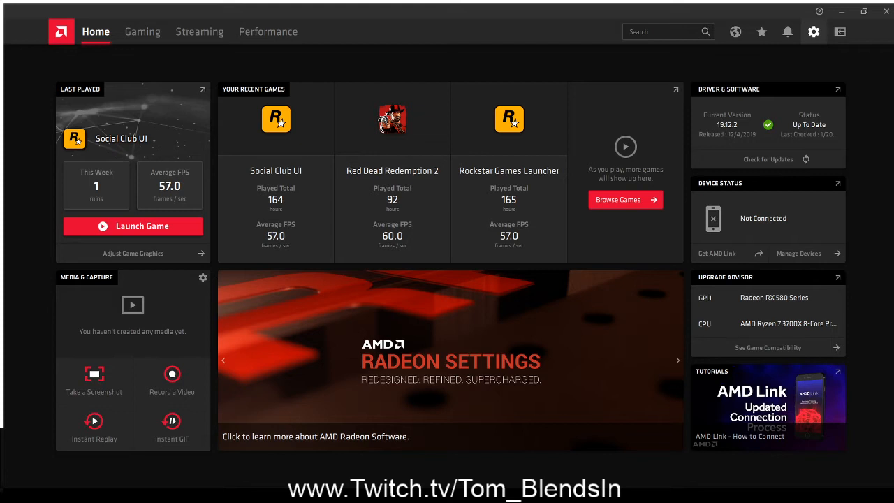
Go to the System settings page showing software version and hardware details.
left_click(813, 31)
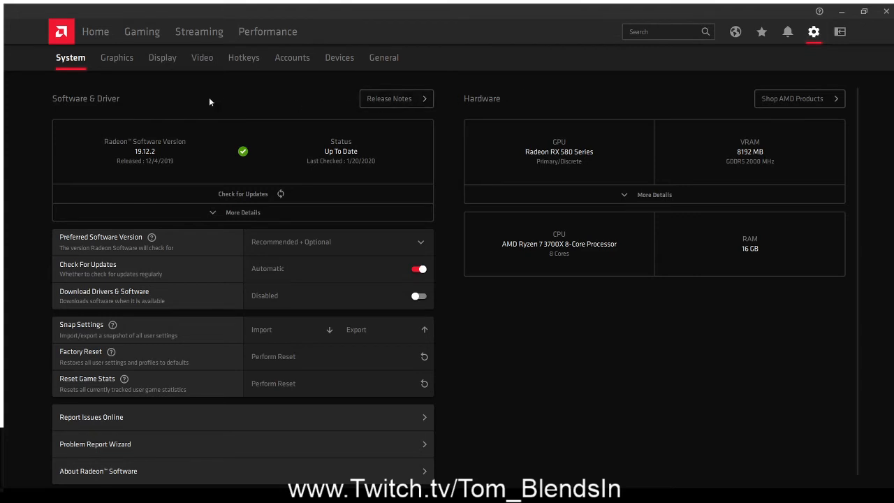
mouse_move(201, 57)
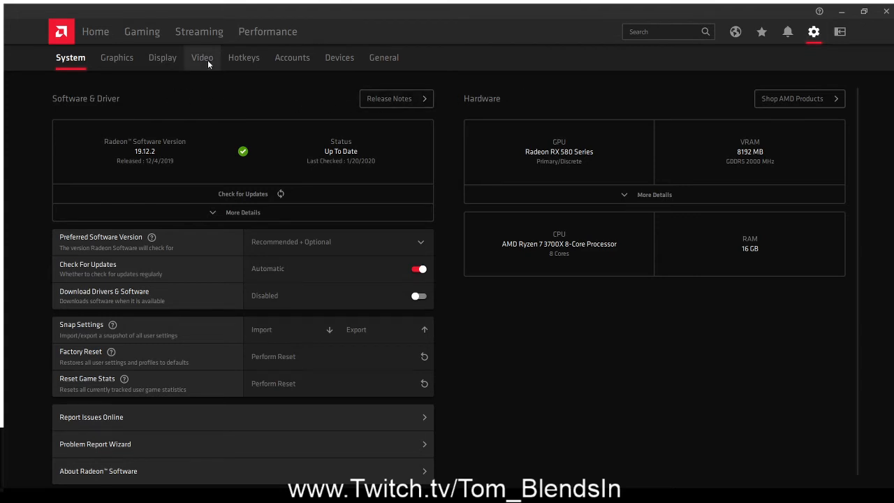
Show the Video settings with the Vivid profile and Demo Mode toggle.
left_click(201, 57)
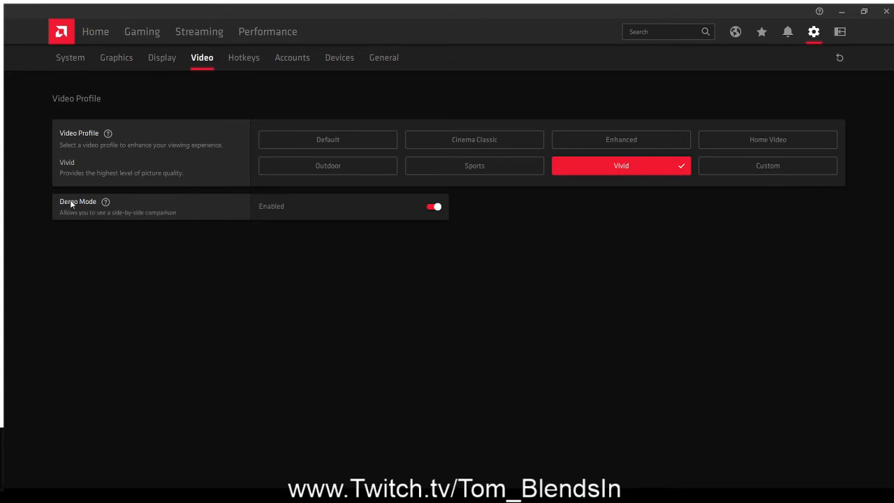
mouse_move(87, 214)
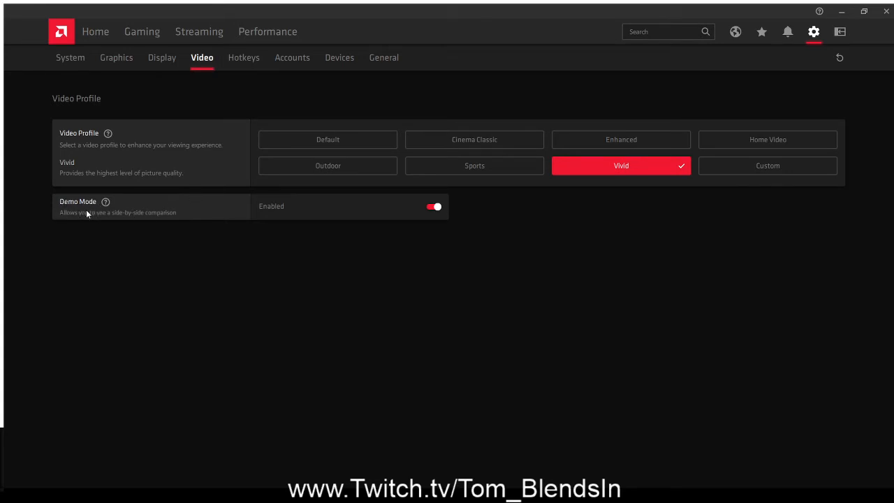
mouse_move(160, 218)
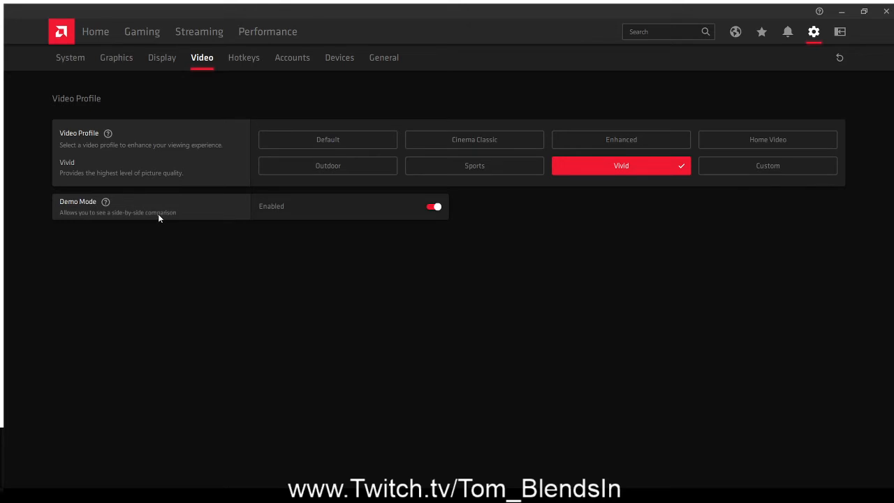
mouse_move(333, 216)
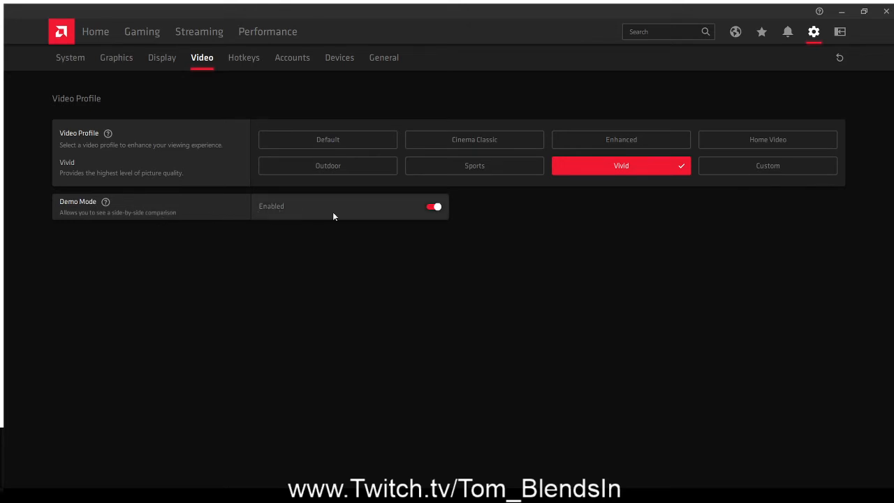
mouse_move(409, 216)
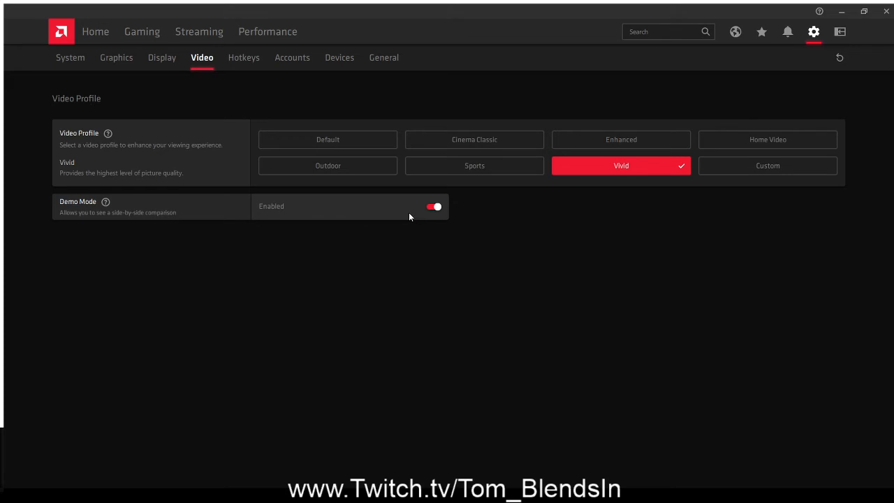
Switch Demo Mode from Enabled to Disabled to remove the comparison split.
left_click(433, 207)
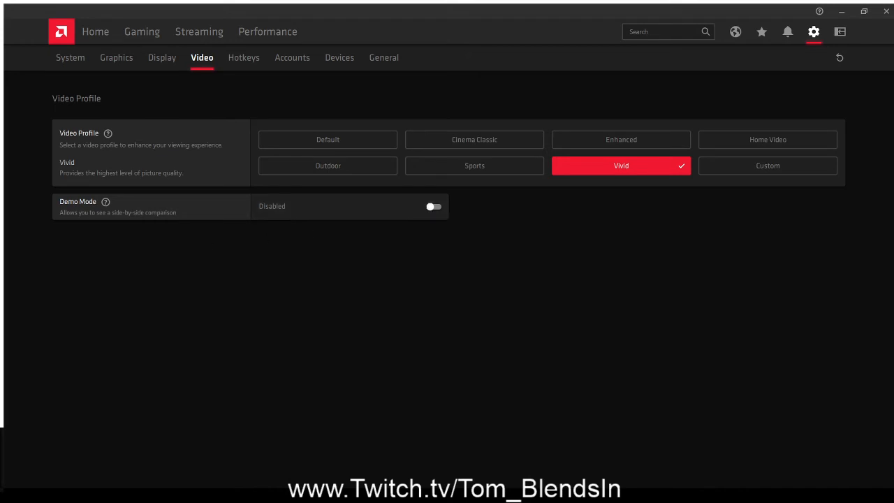
left_click(433, 207)
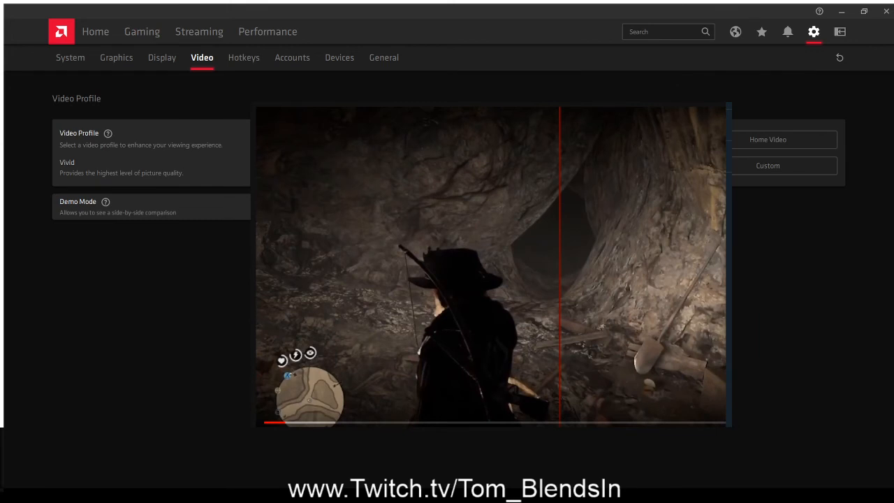